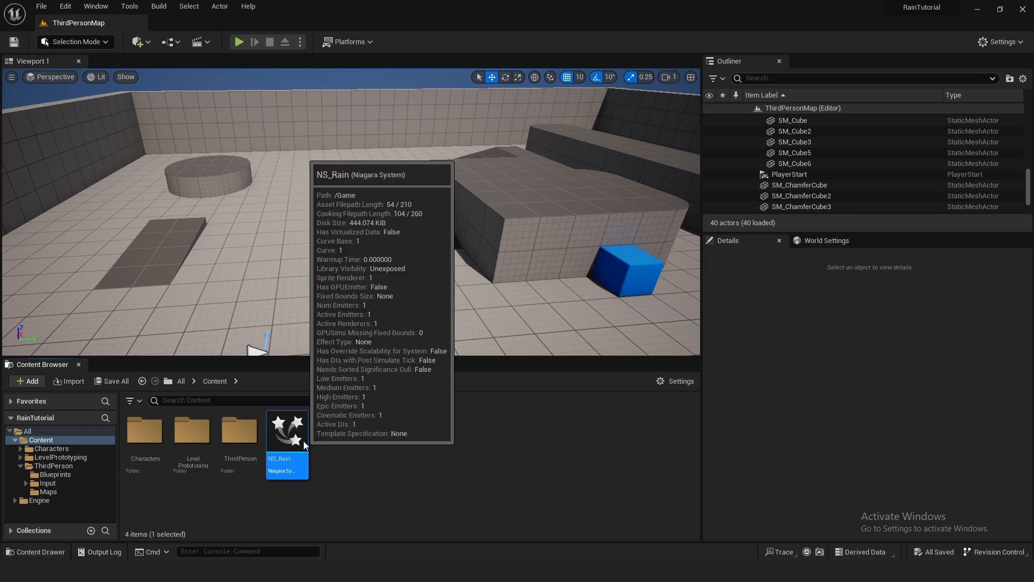
- Open the NS_Rain asset from the Content Browser in the Niagara editor
{"action": "double_click", "coordinate": [287, 431]}
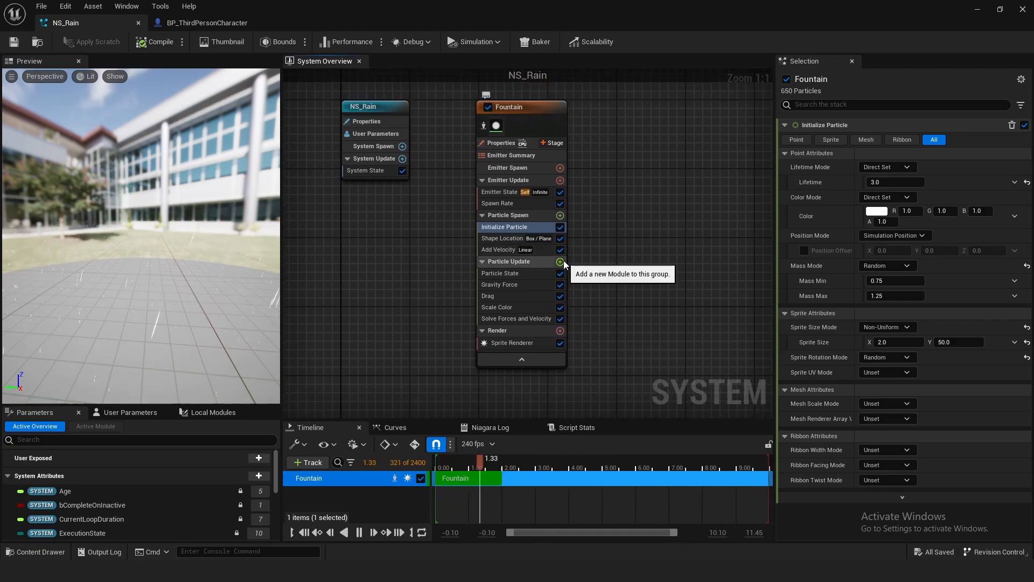
- Add Collision and Generate Collision Event modules to Fountain's Particle Update
{"action": "left_click", "coordinate": [560, 262]}
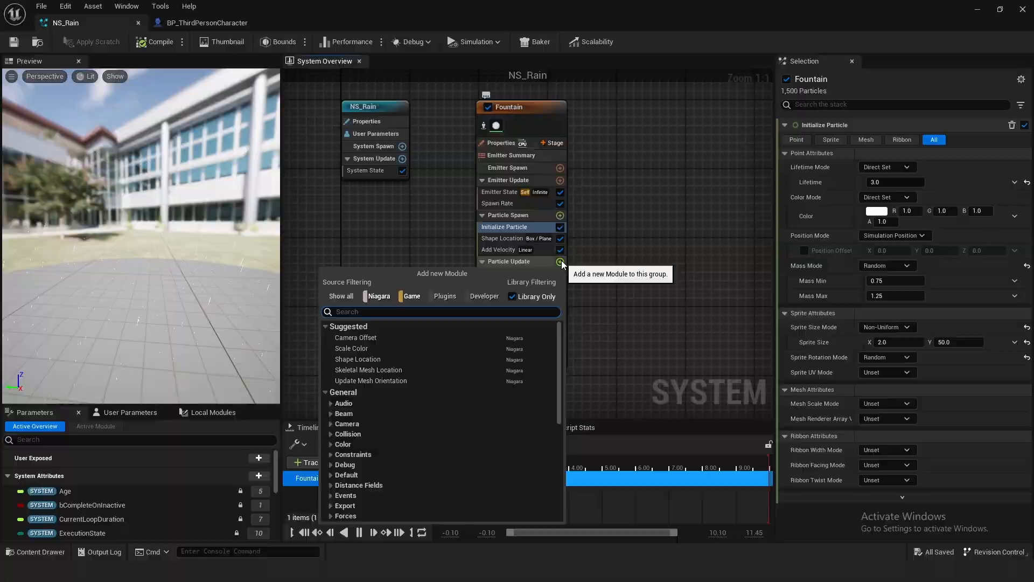
{"action": "type", "text": "collision"}
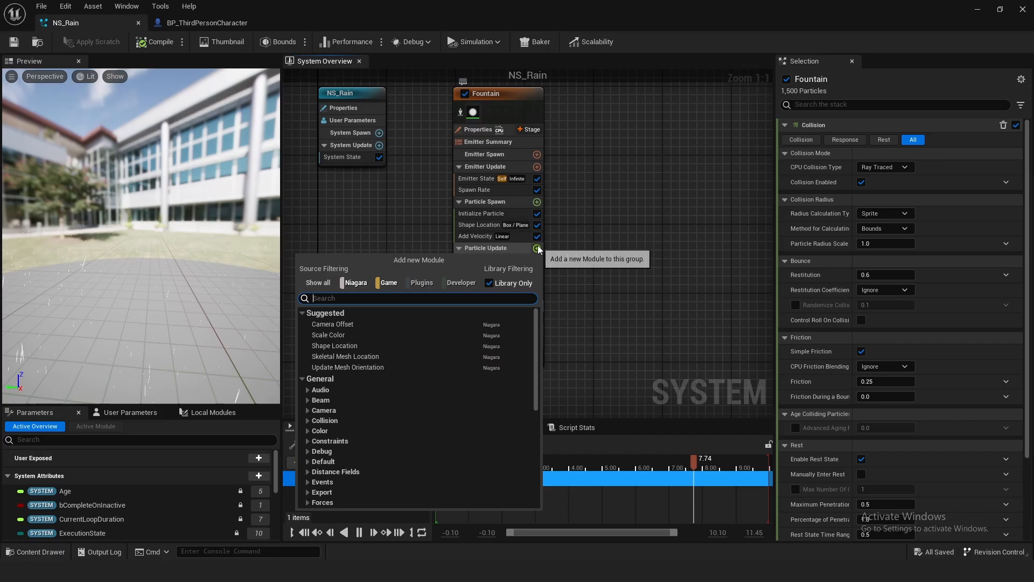
{"action": "type", "text": "generate"}
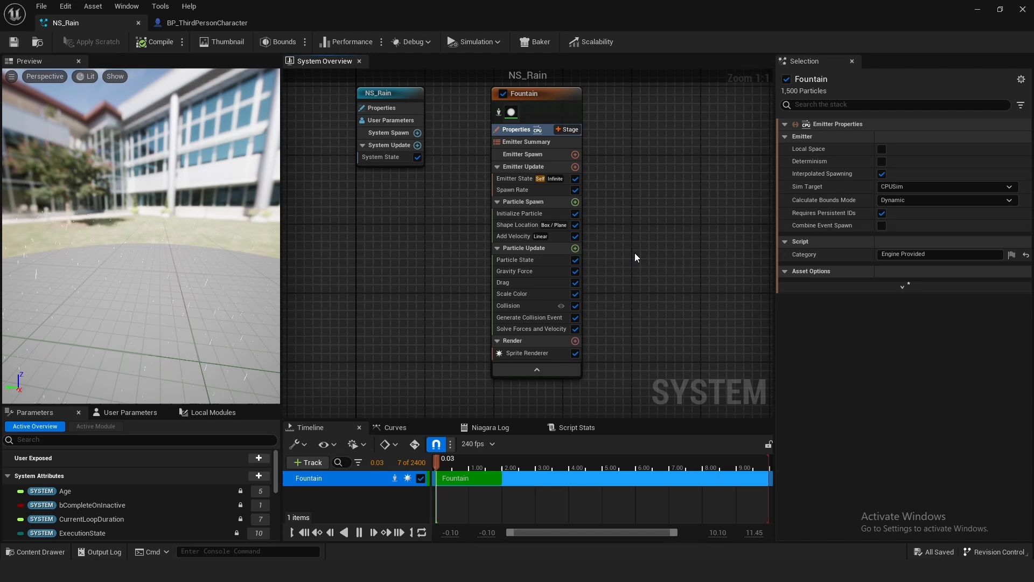
- Add Kill Particles to Fountain's Particle Update and select it to view its settings
{"action": "left_click", "coordinate": [573, 248]}
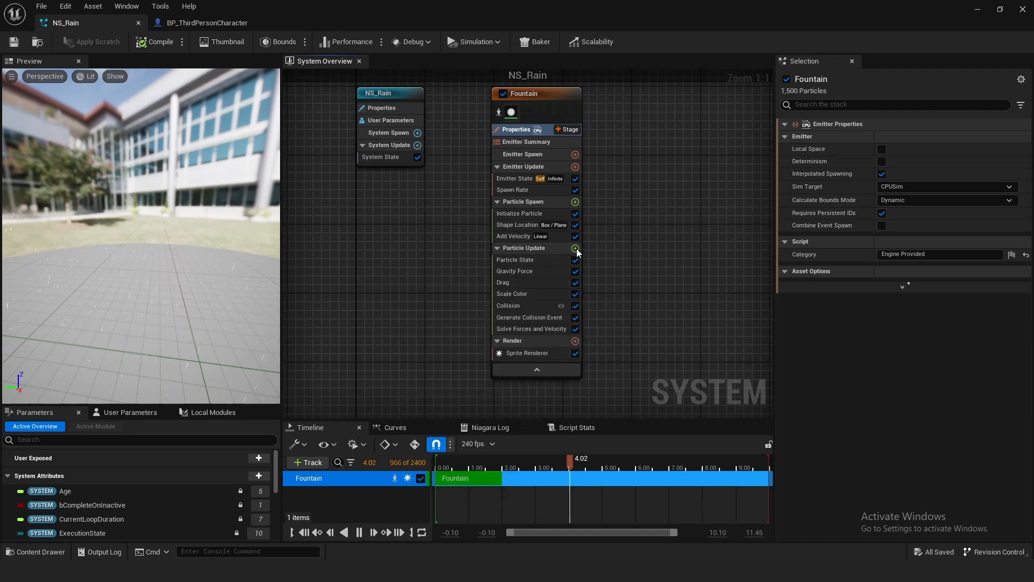
{"action": "left_click", "coordinate": [575, 250]}
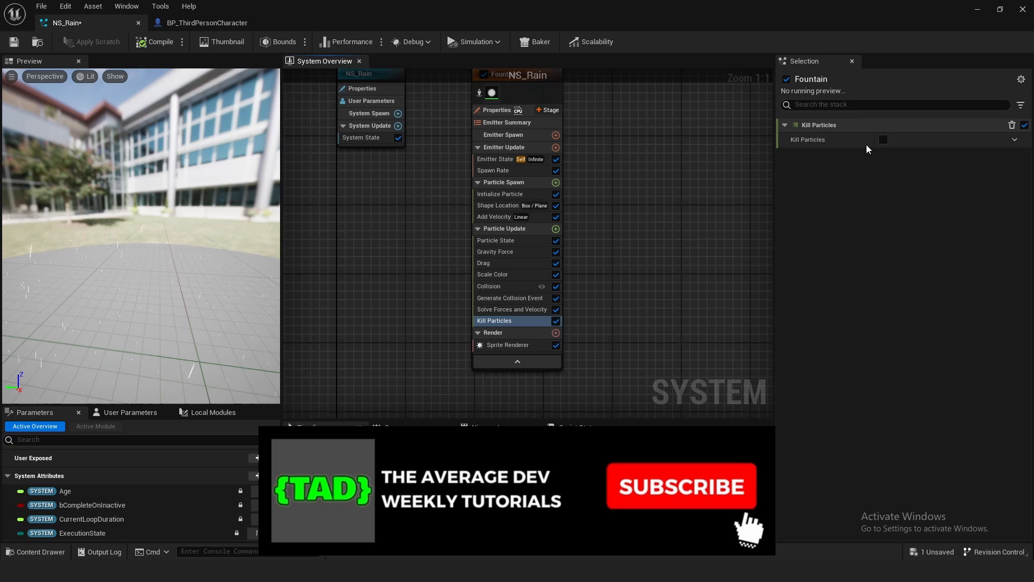
{"action": "mouse_move", "coordinate": [882, 139]}
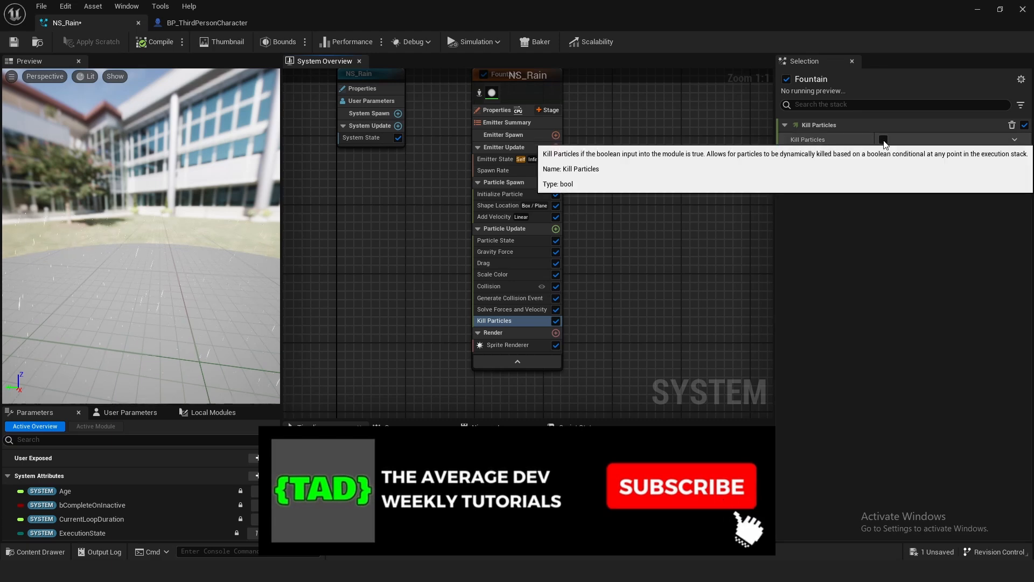
{"action": "left_click", "coordinate": [883, 140]}
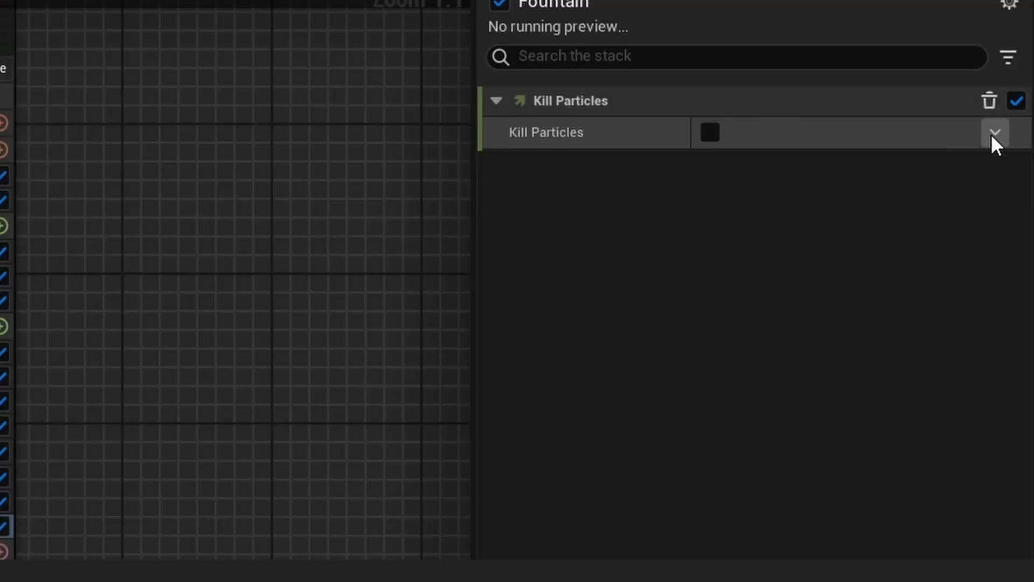
- Search the Kill Particles dynamic inputs for 'has' options
{"action": "left_click", "coordinate": [995, 133]}
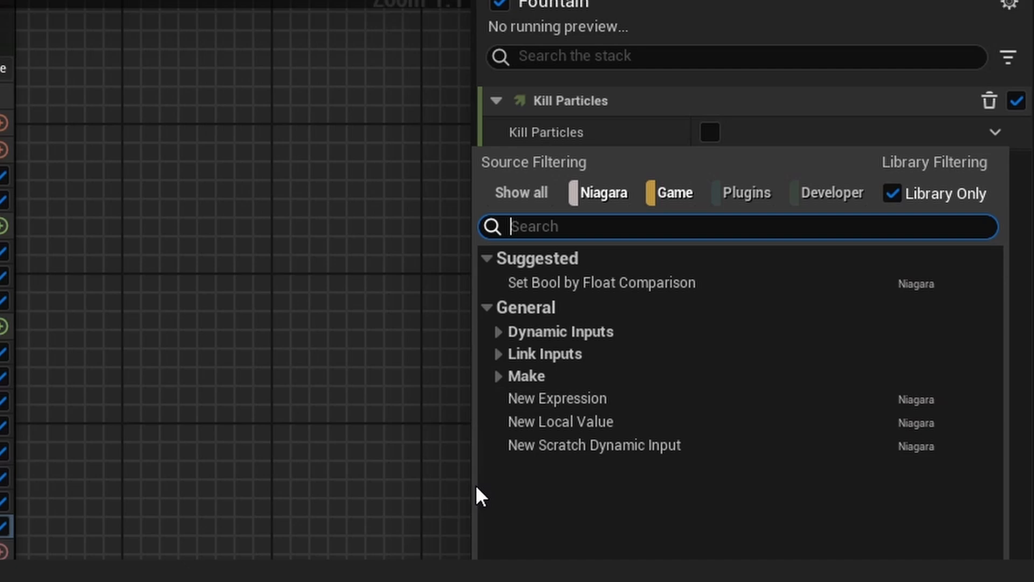
{"action": "type", "text": "has"}
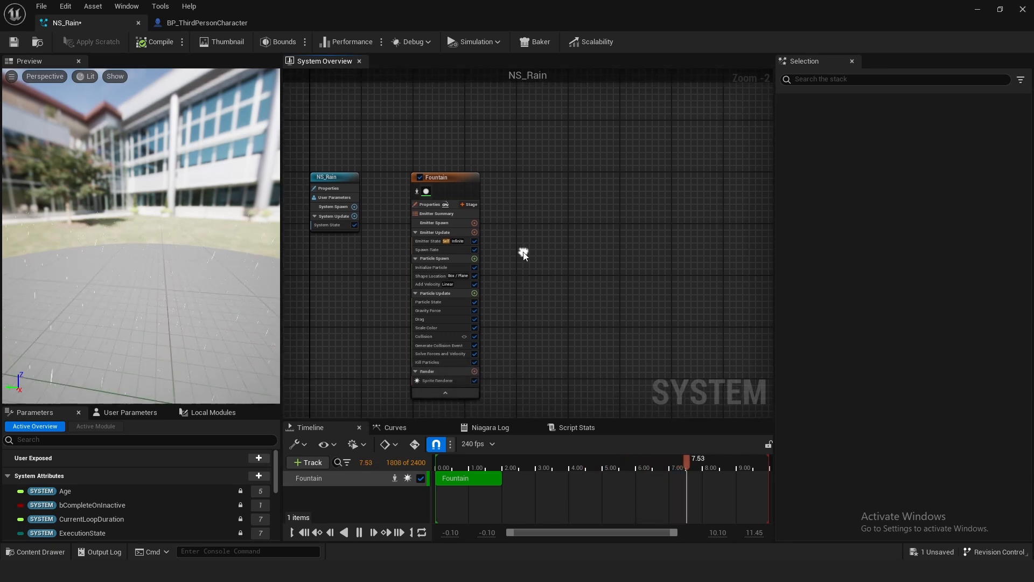
- Add a Hanging Particulates template emitter to the System Overview graph
{"action": "right_click", "coordinate": [523, 253]}
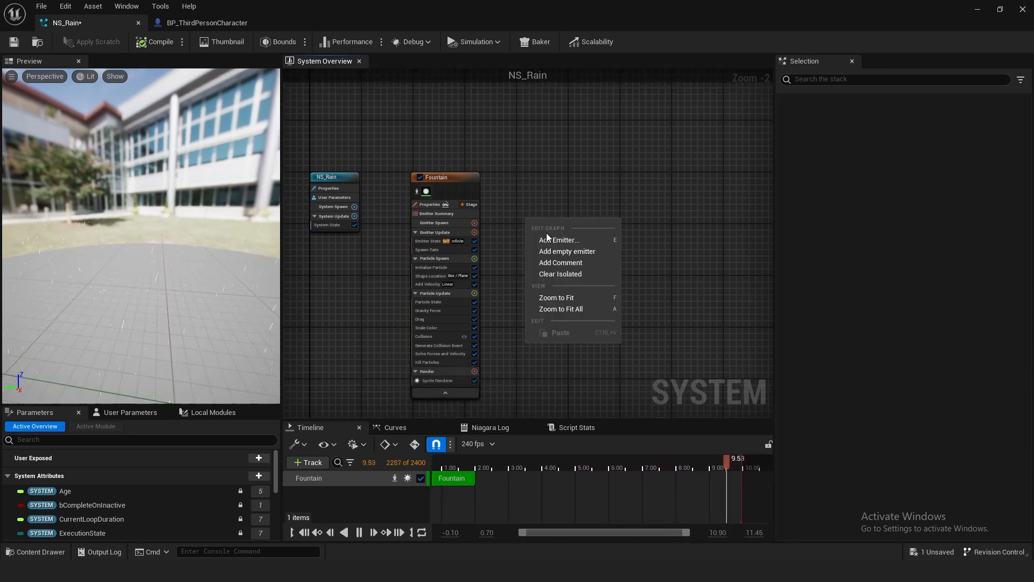
{"action": "left_click", "coordinate": [559, 239]}
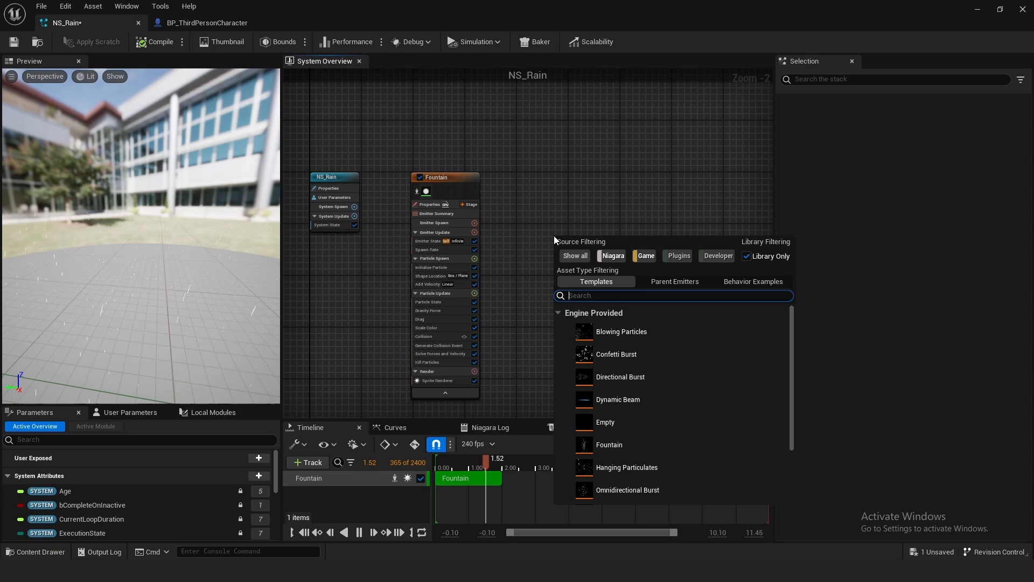
{"action": "type", "text": "hanging"}
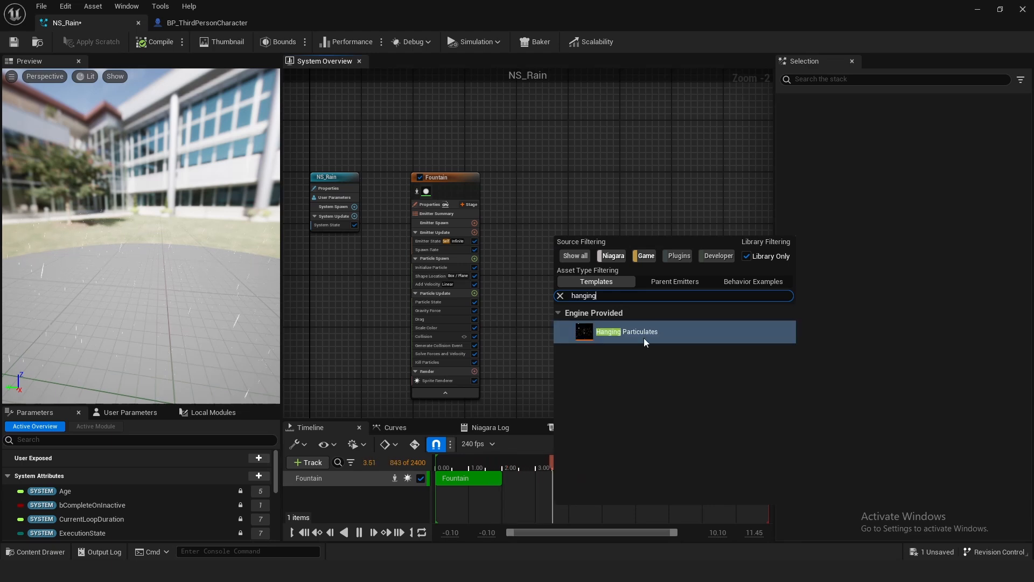
{"action": "double_click", "coordinate": [625, 331]}
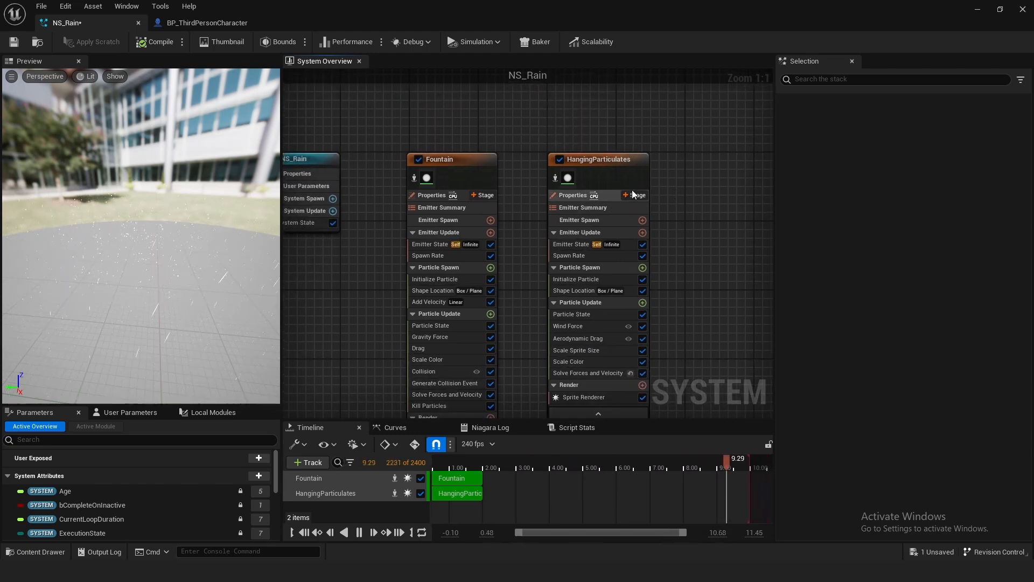
- Add an event handler sourcing Fountain's CollisionEvent, spawning 1 particle per event
{"action": "left_click", "coordinate": [631, 194]}
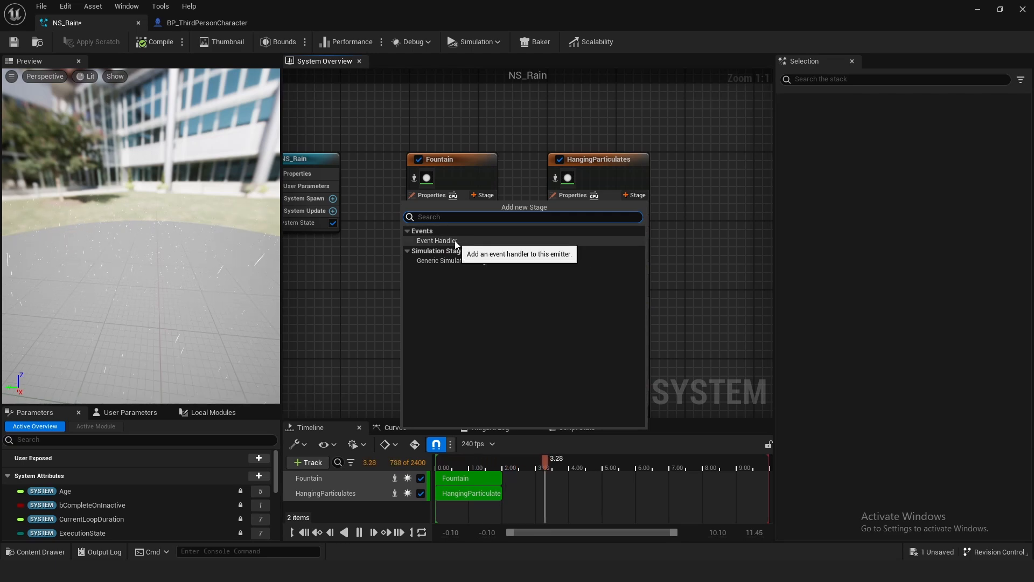
{"action": "left_click", "coordinate": [437, 240]}
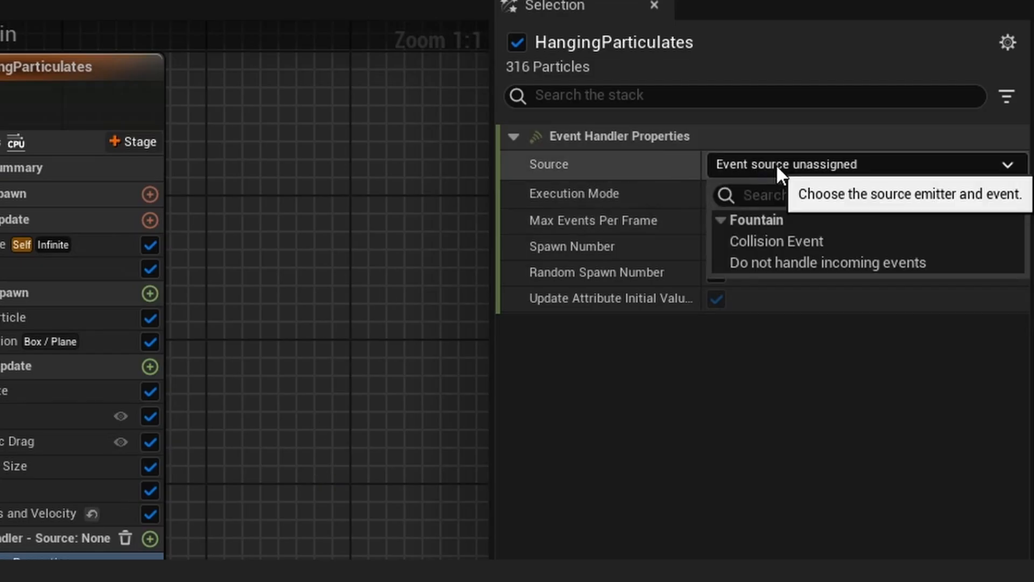
{"action": "left_click", "coordinate": [776, 240]}
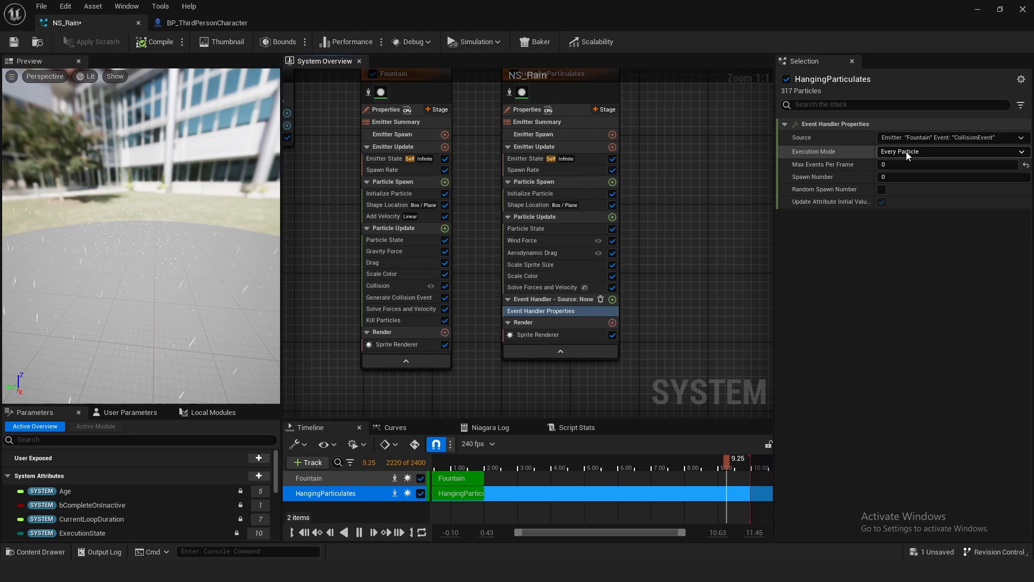
{"action": "left_click", "coordinate": [951, 150]}
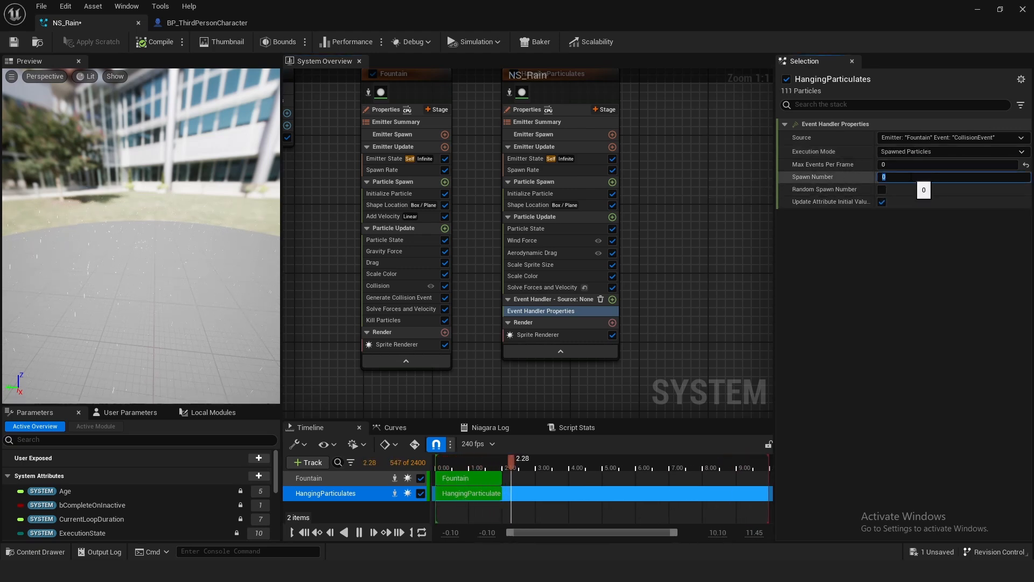
{"action": "type", "text": "1"}
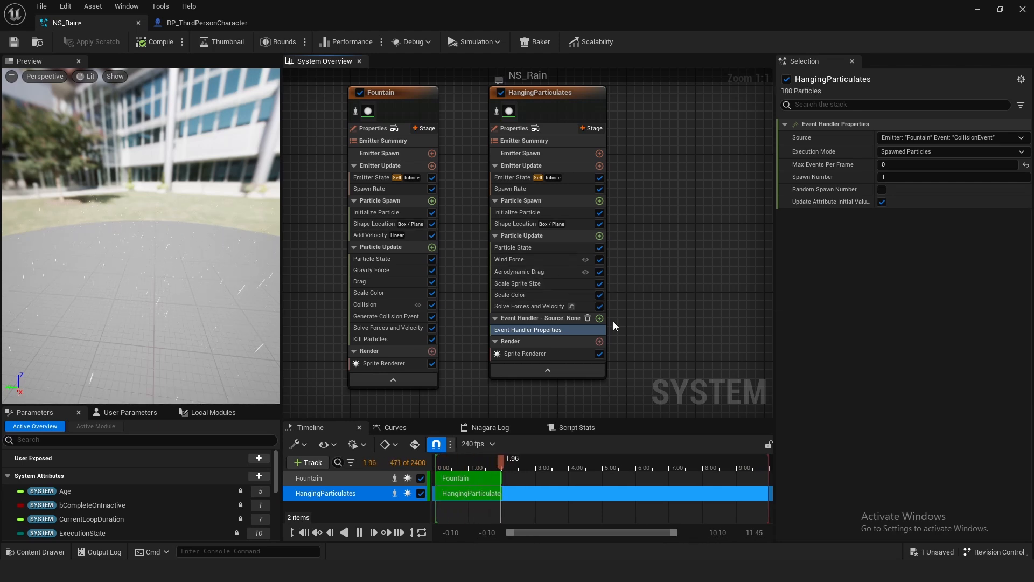
- Search 'receive' and add Receive Collision Event under HangingParticulates' event handler
{"action": "left_click", "coordinate": [599, 317]}
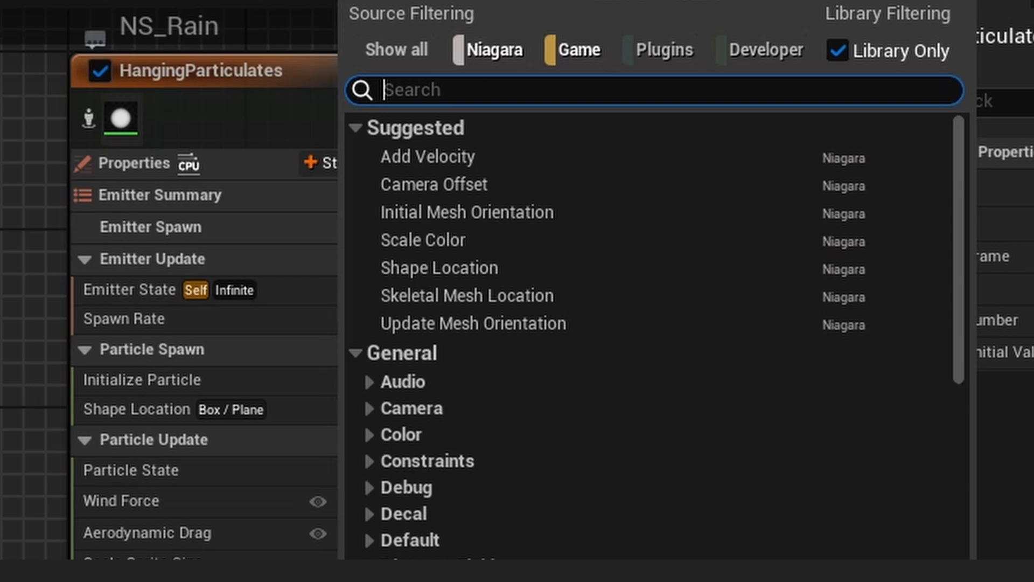
{"action": "type", "text": "receiv"}
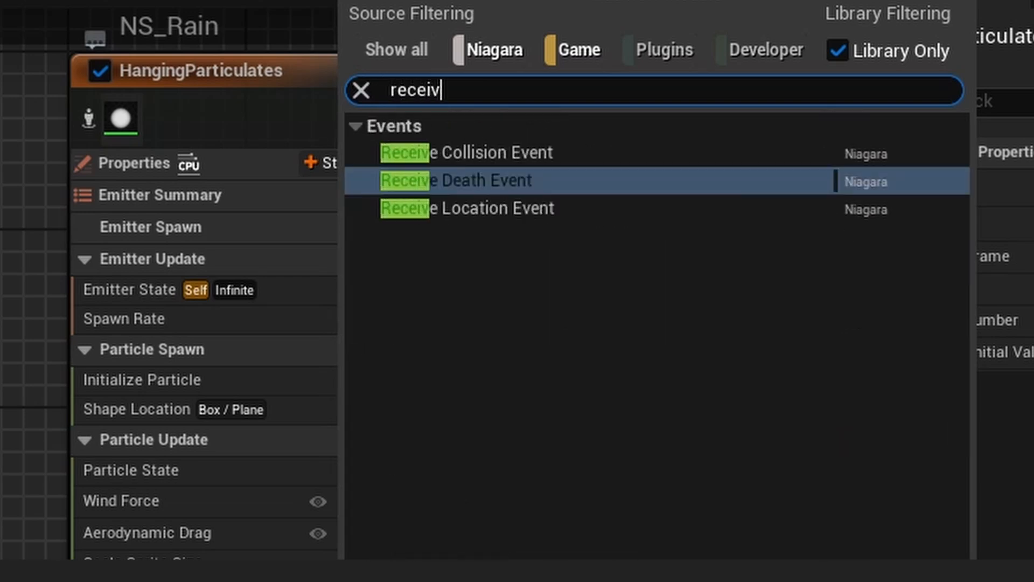
{"action": "type", "text": "e"}
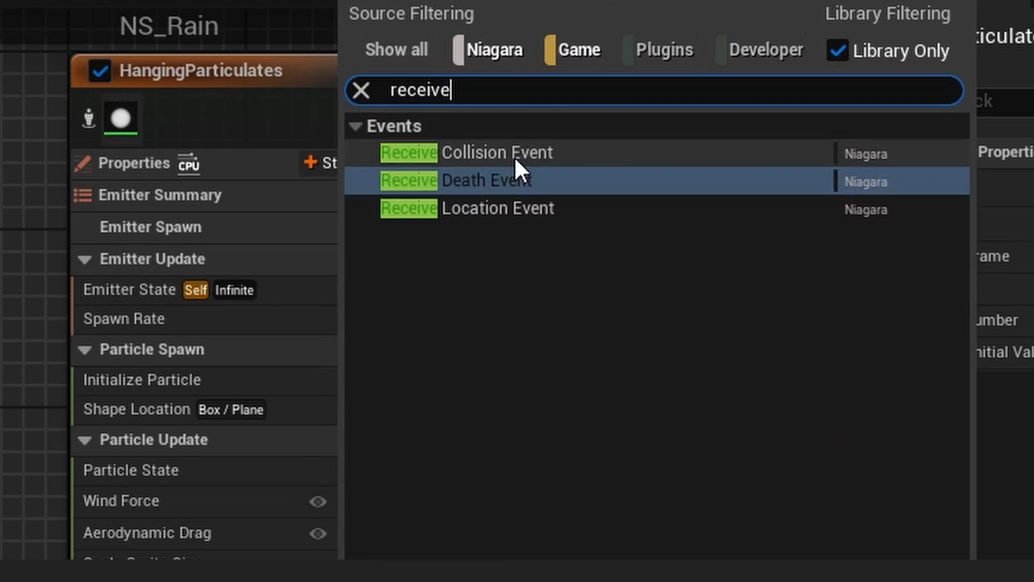
{"action": "left_click", "coordinate": [496, 152]}
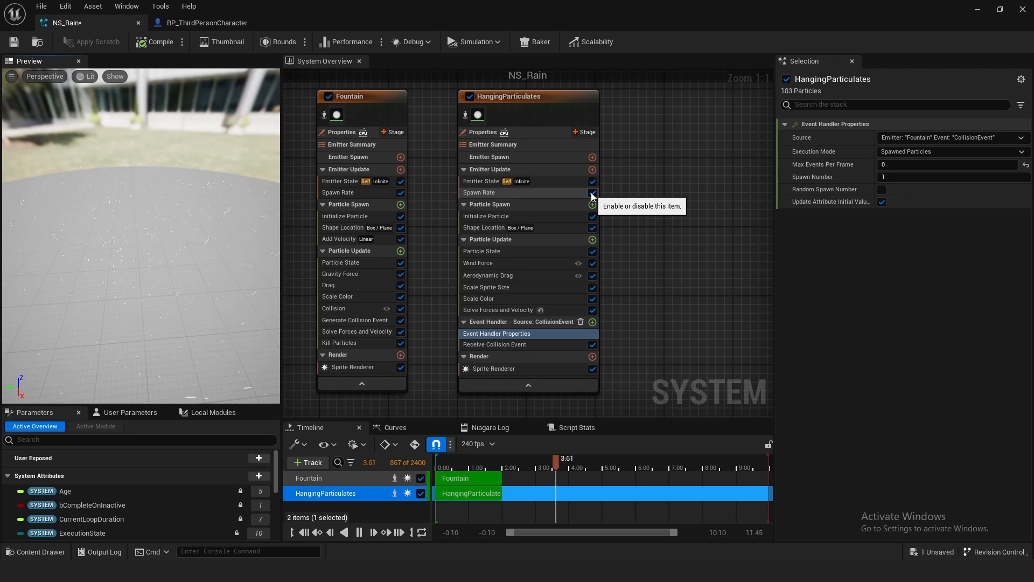
- Uncheck HangingParticulates' Spawn Rate module
{"action": "left_click", "coordinate": [591, 192]}
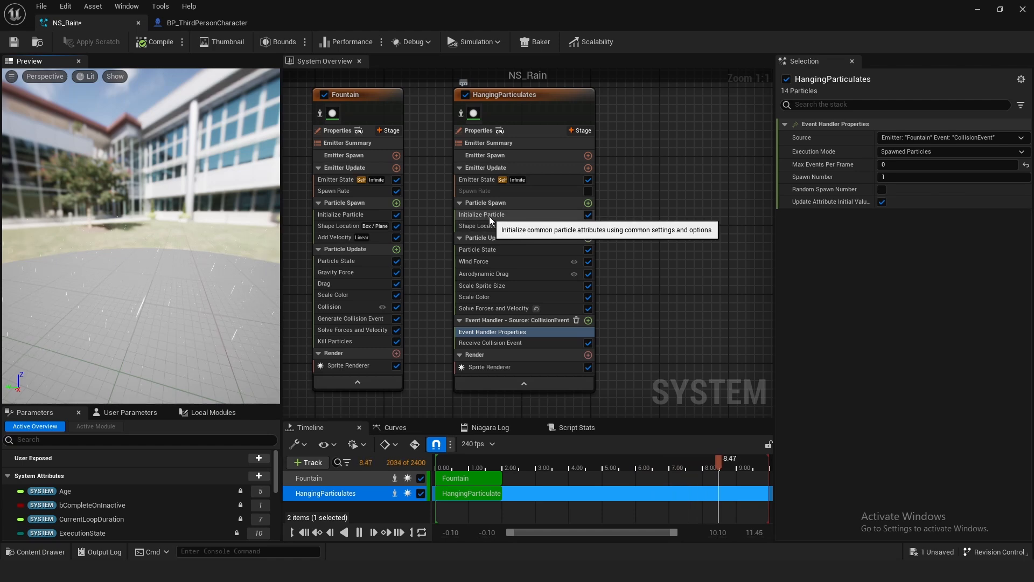
- Set Initialize Particle lifetime to 0.01–0.02 and sprite size to 10 x 10
{"action": "left_click", "coordinate": [482, 214]}
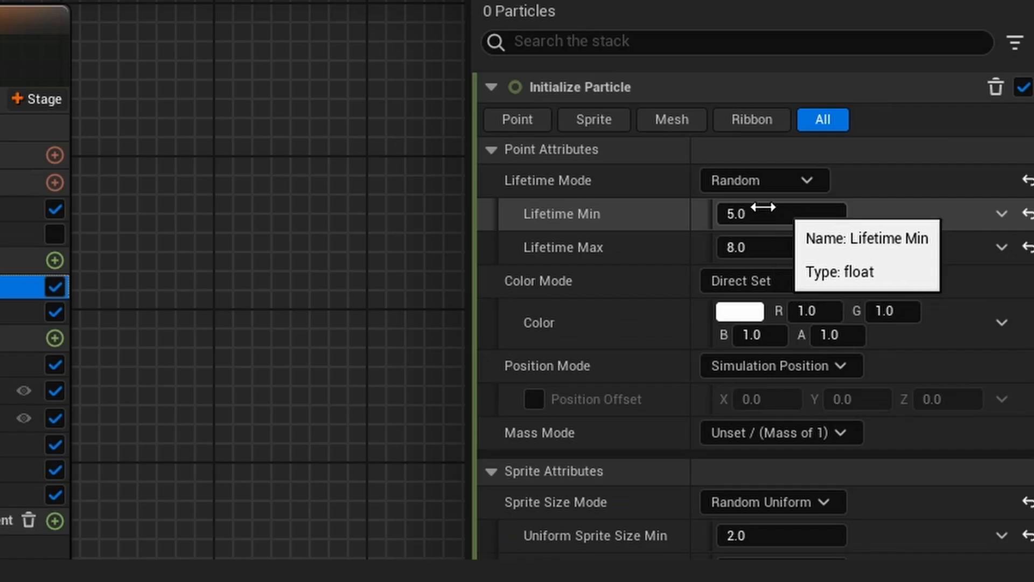
{"action": "left_click", "coordinate": [781, 214]}
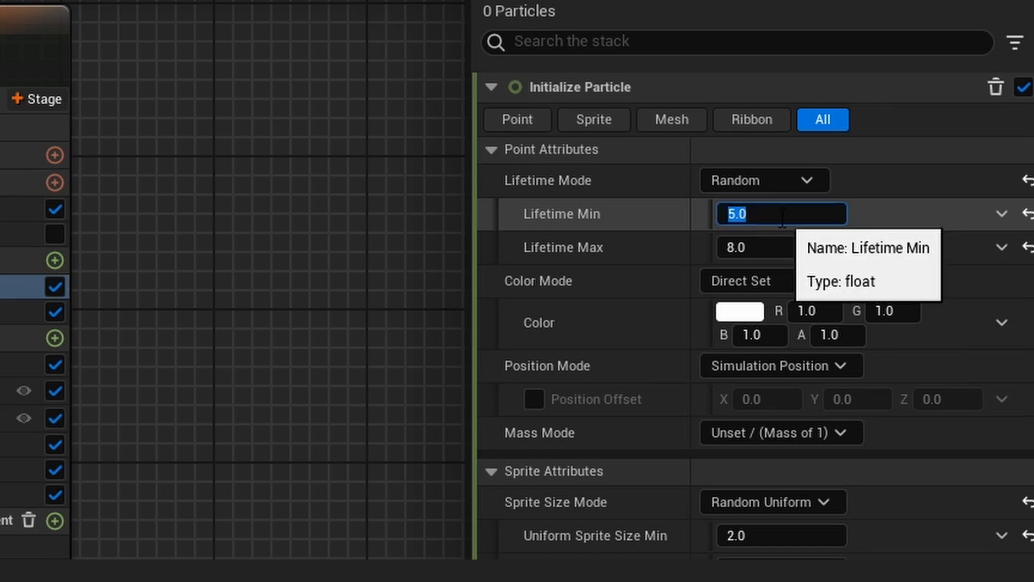
{"action": "type", "text": "0.01"}
{"action": "left_click", "coordinate": [780, 248]}
{"action": "type", "text": "0.02"}
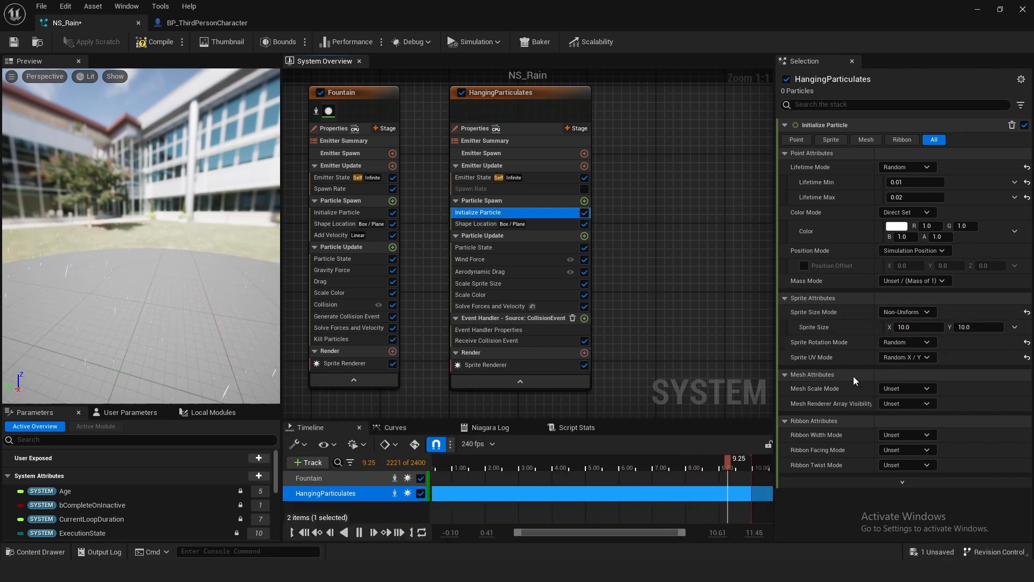
{"action": "left_click", "coordinate": [916, 326]}
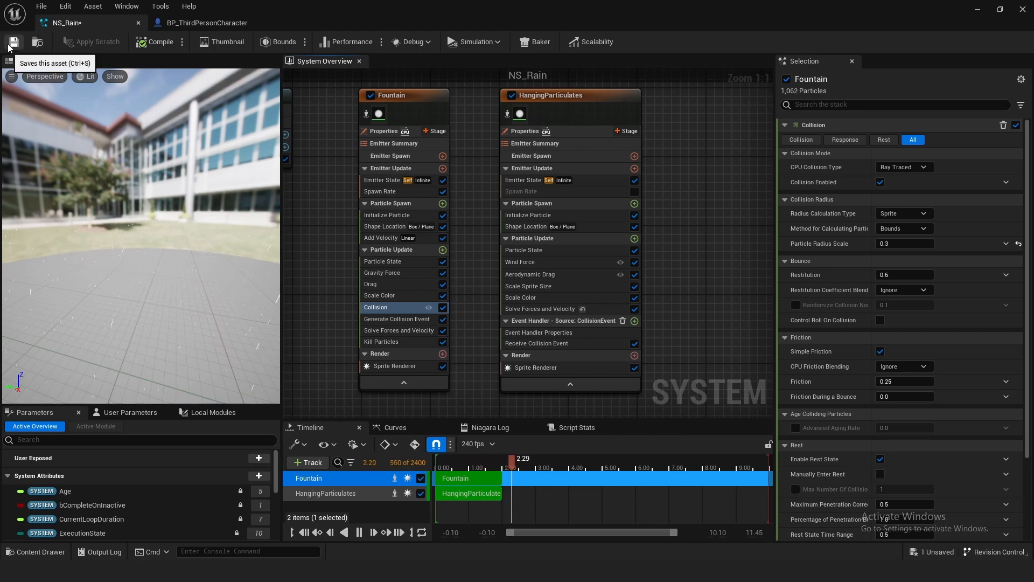
- Save the NS_Rain system from the toolbar
{"action": "left_click", "coordinate": [12, 42]}
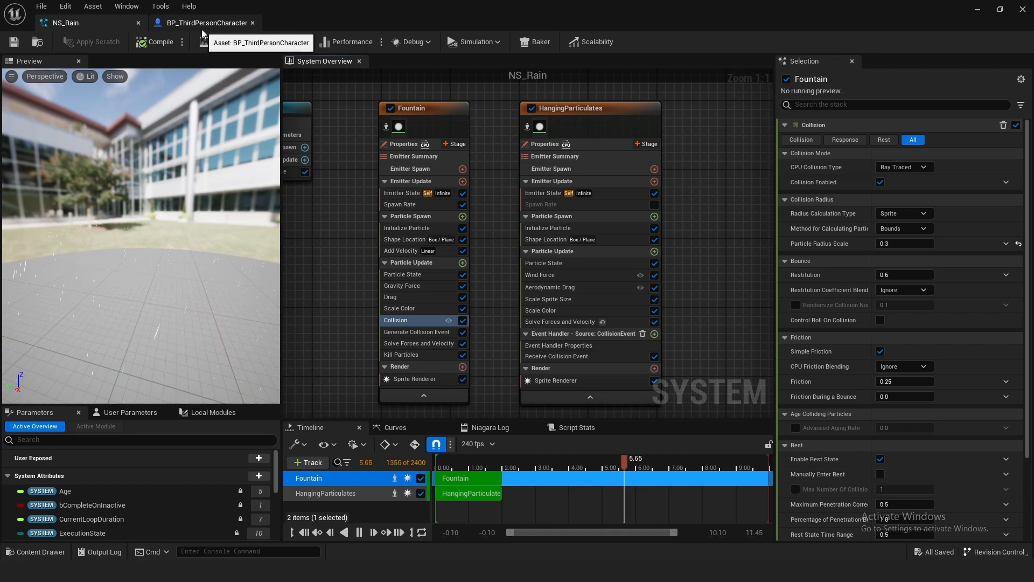
- Bring up the BP_ThirdPersonCharacter blueprint to configure its Rain component
{"action": "left_click", "coordinate": [206, 22]}
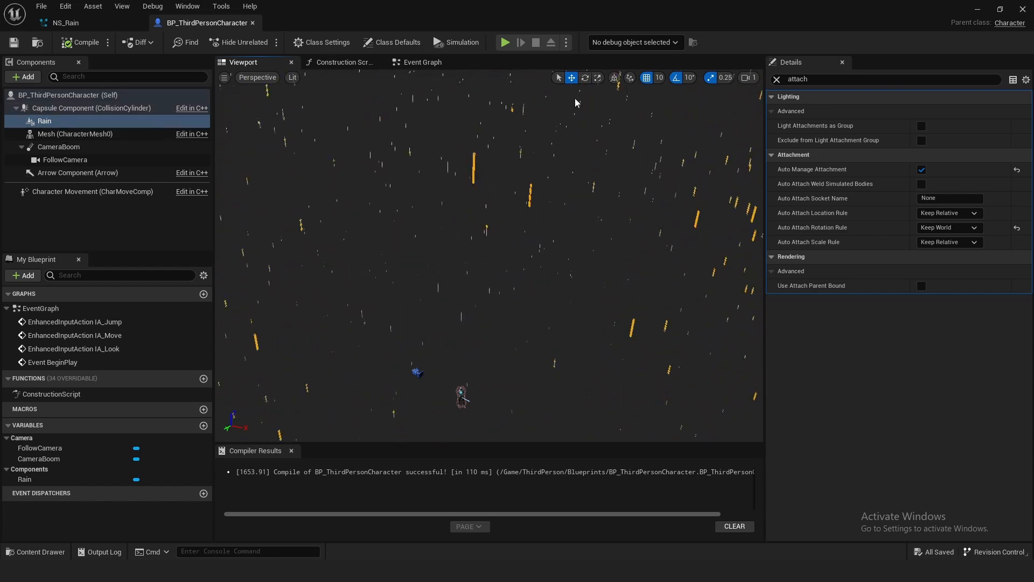
{"action": "mouse_move", "coordinate": [817, 169]}
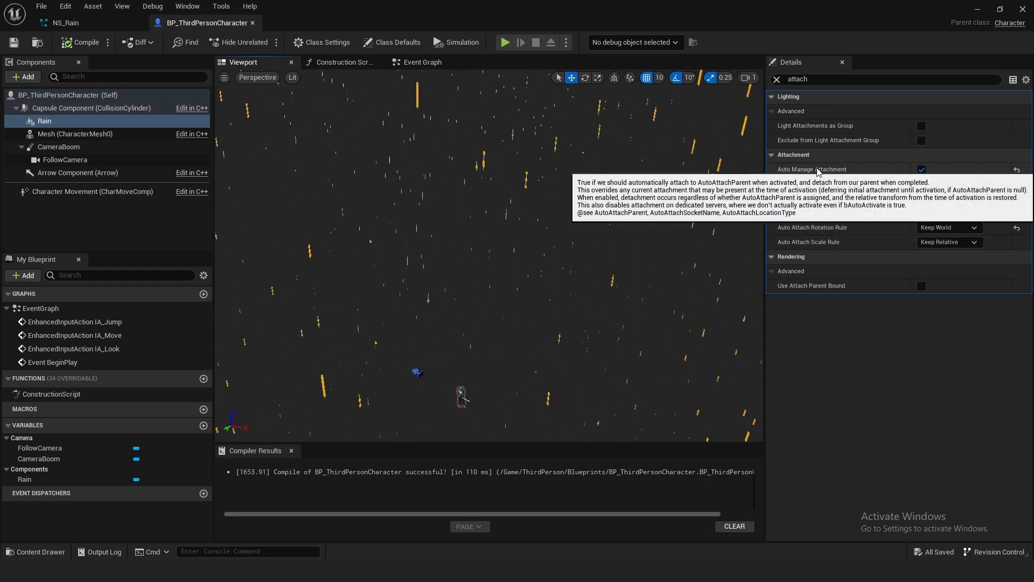